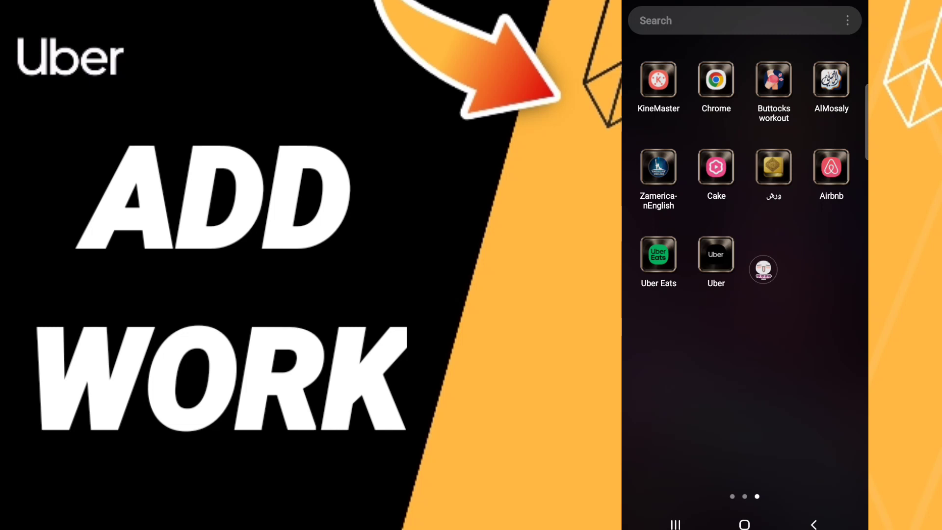
# - Launch Uber and go through Account and Settings to the empty Add Work screen
pyautogui.moveTo(763, 269); pyautogui.dragTo(640, 340)
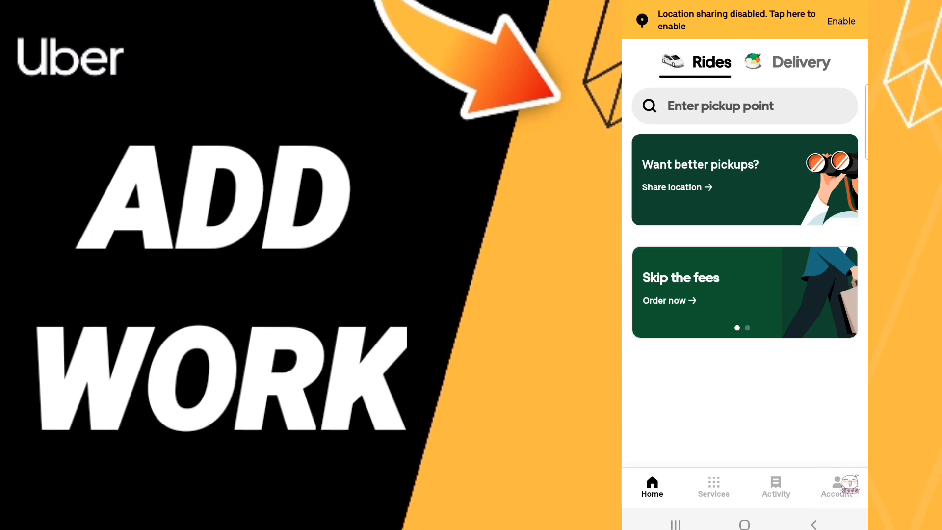
pyautogui.click(837, 483)
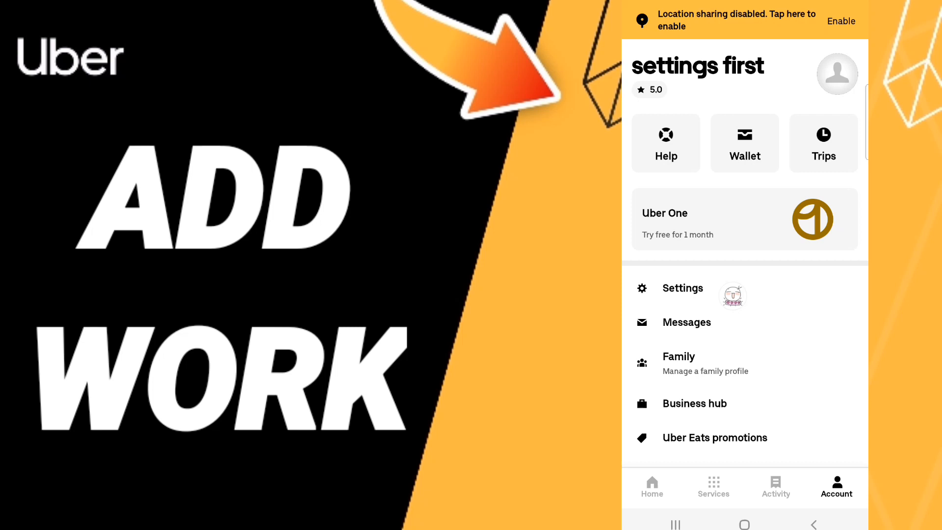
pyautogui.click(682, 288)
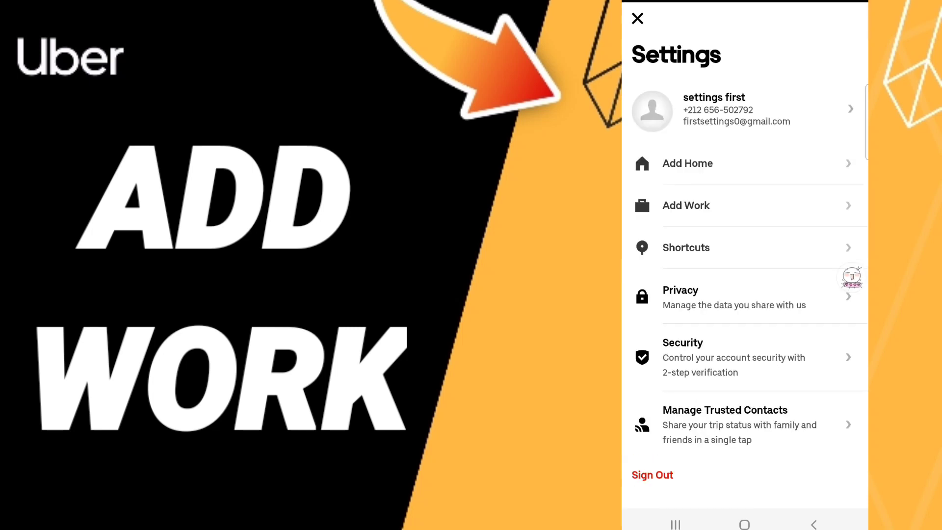
pyautogui.moveTo(796, 437)
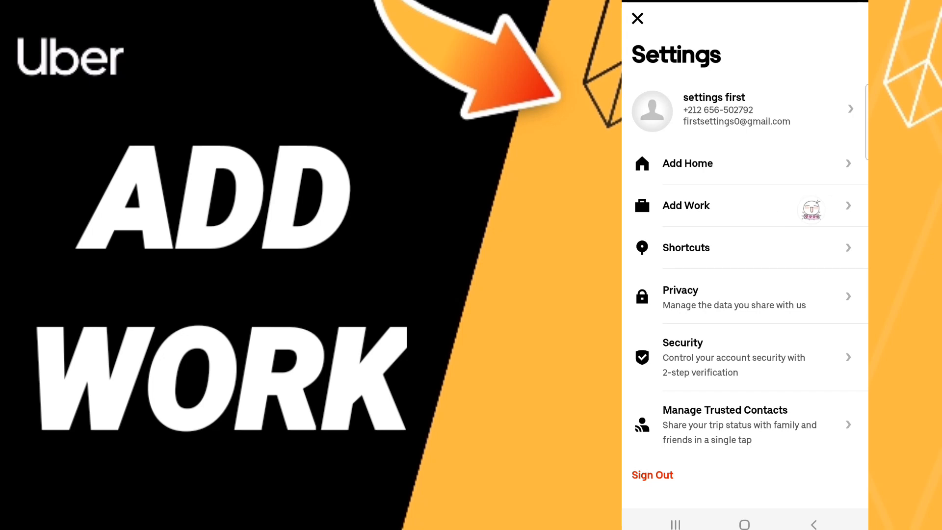
pyautogui.click(686, 205)
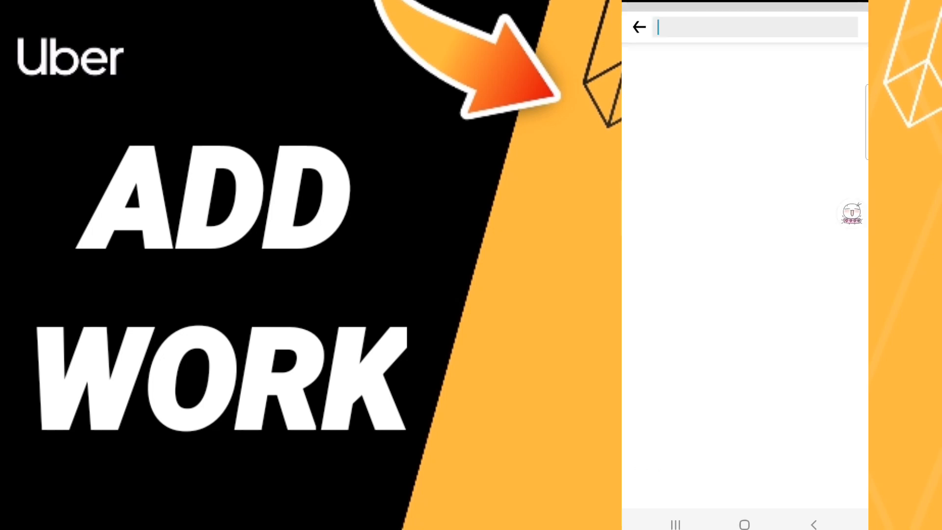
# - Activate the work location search field at the top, then pull down the notification panel
pyautogui.click(753, 27)
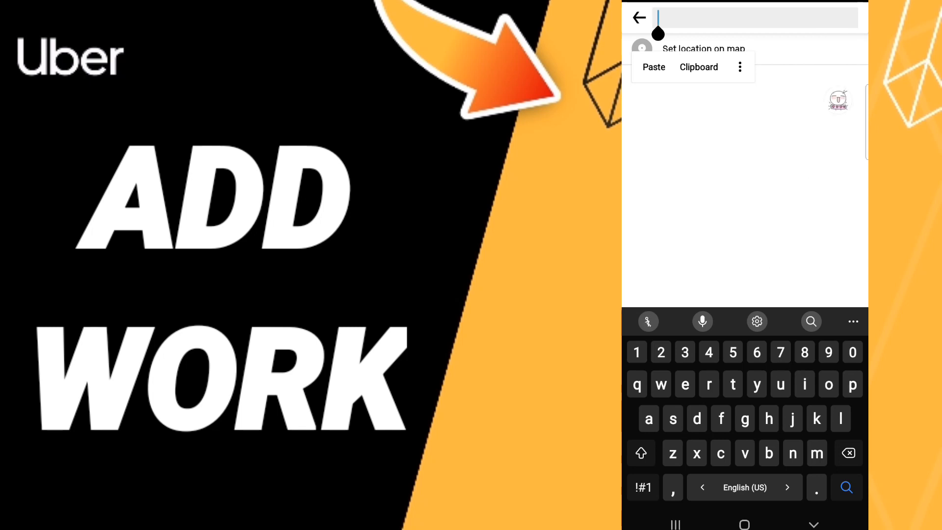
pyautogui.scroll(-3)
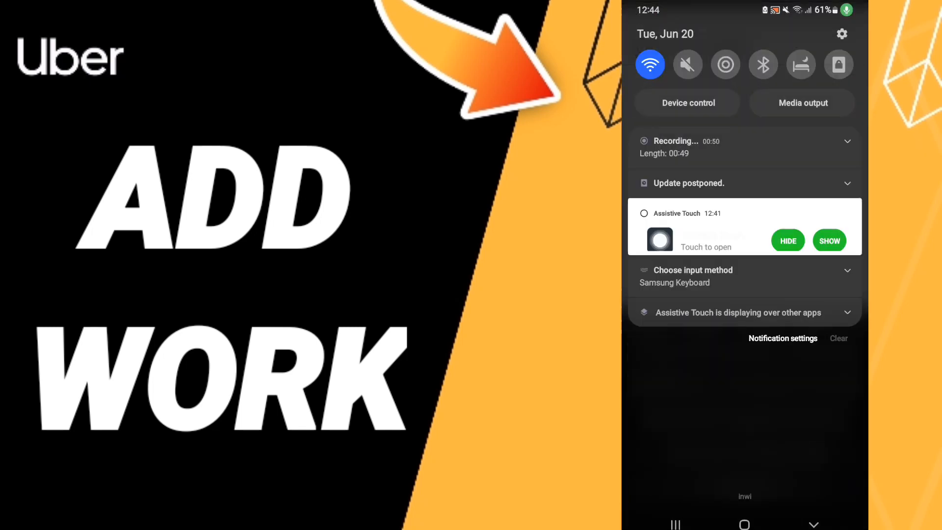